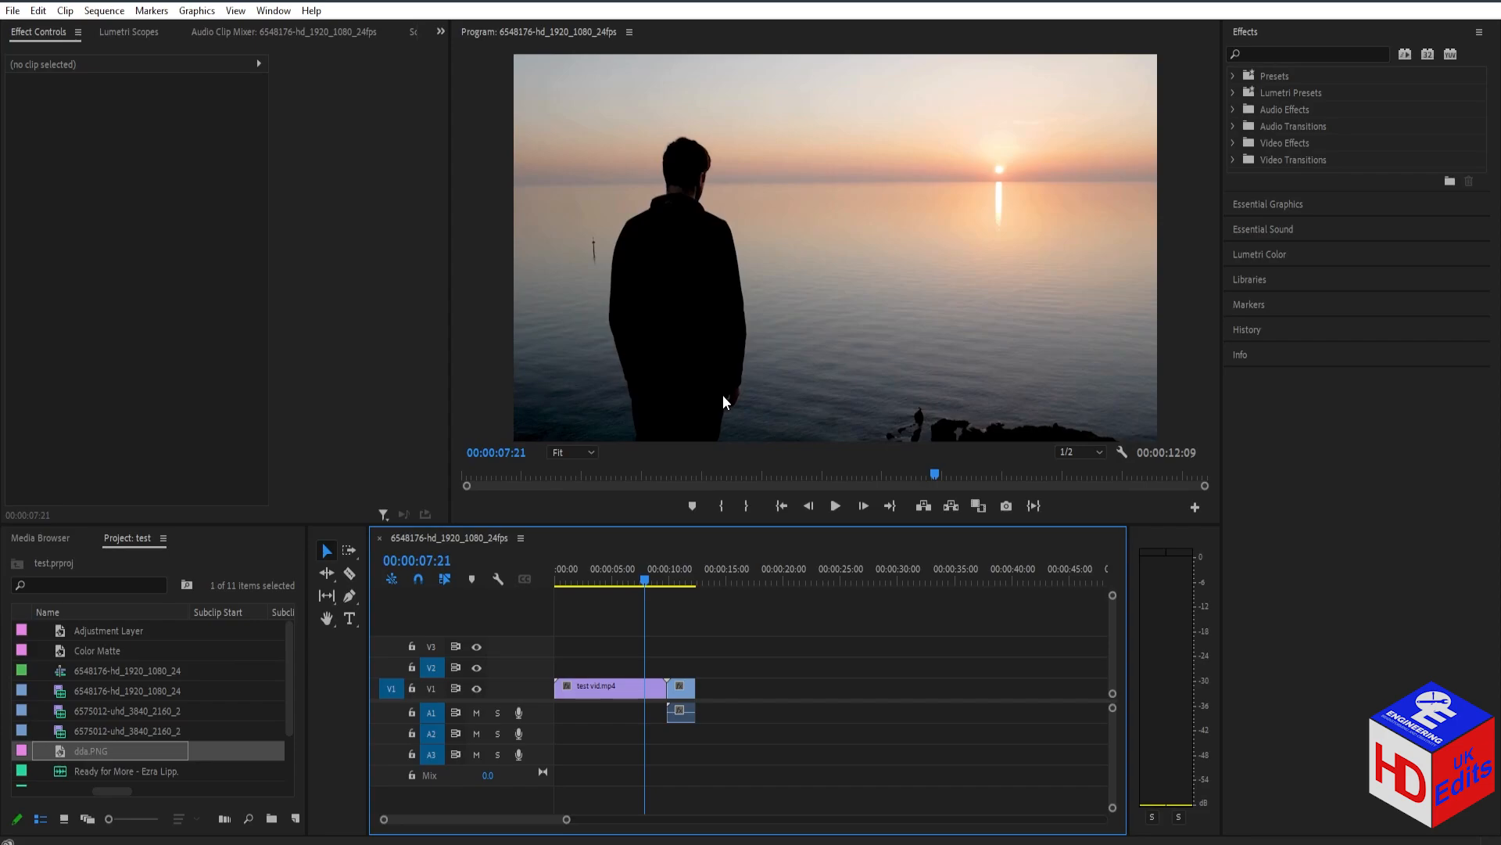
{"action": "mouse_move", "coordinate": [725, 422]}
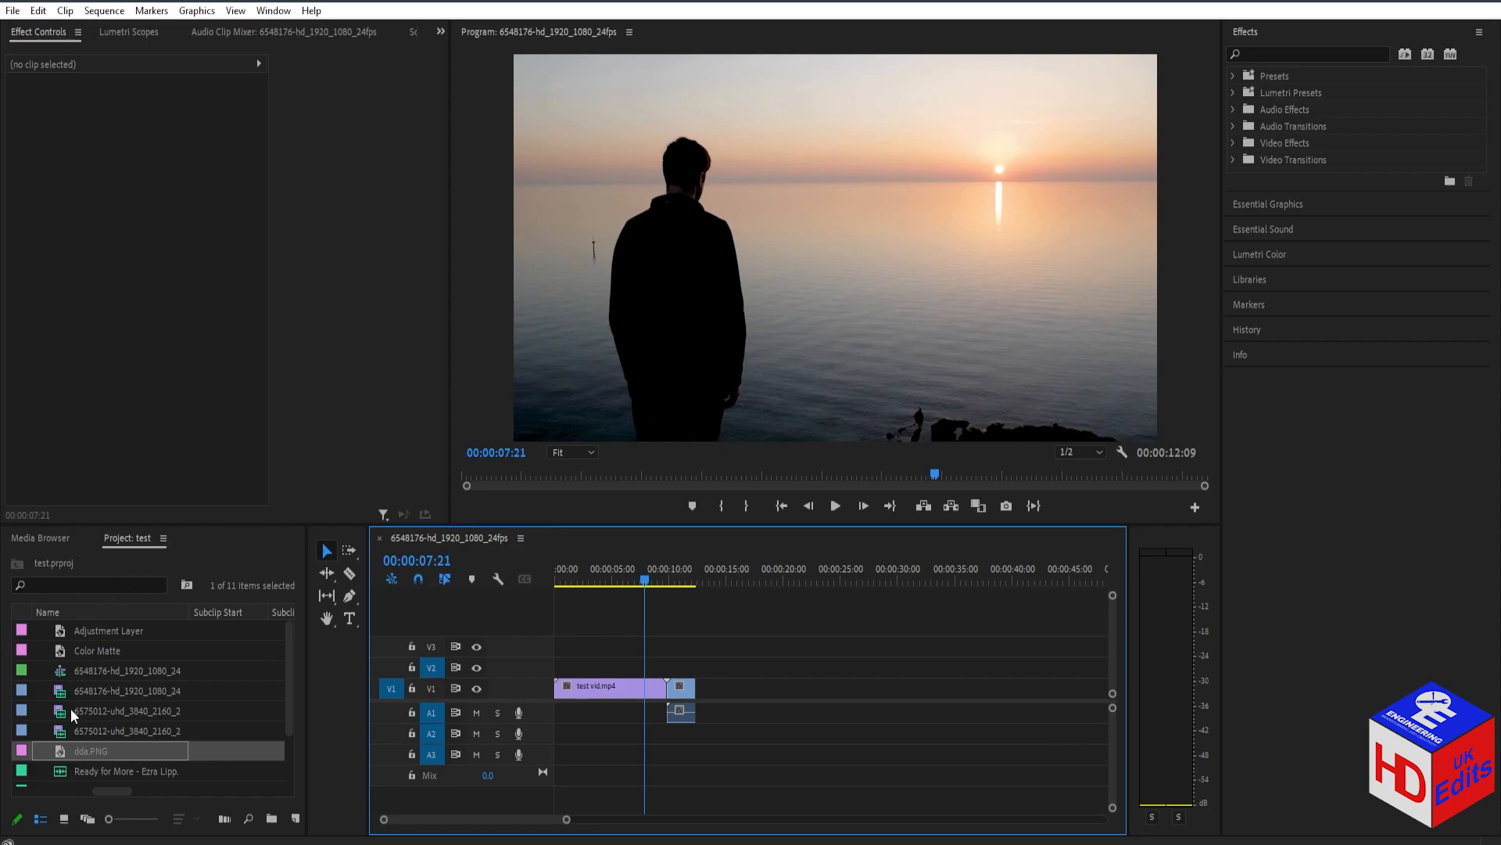
{"action": "mouse_move", "coordinate": [85, 757]}
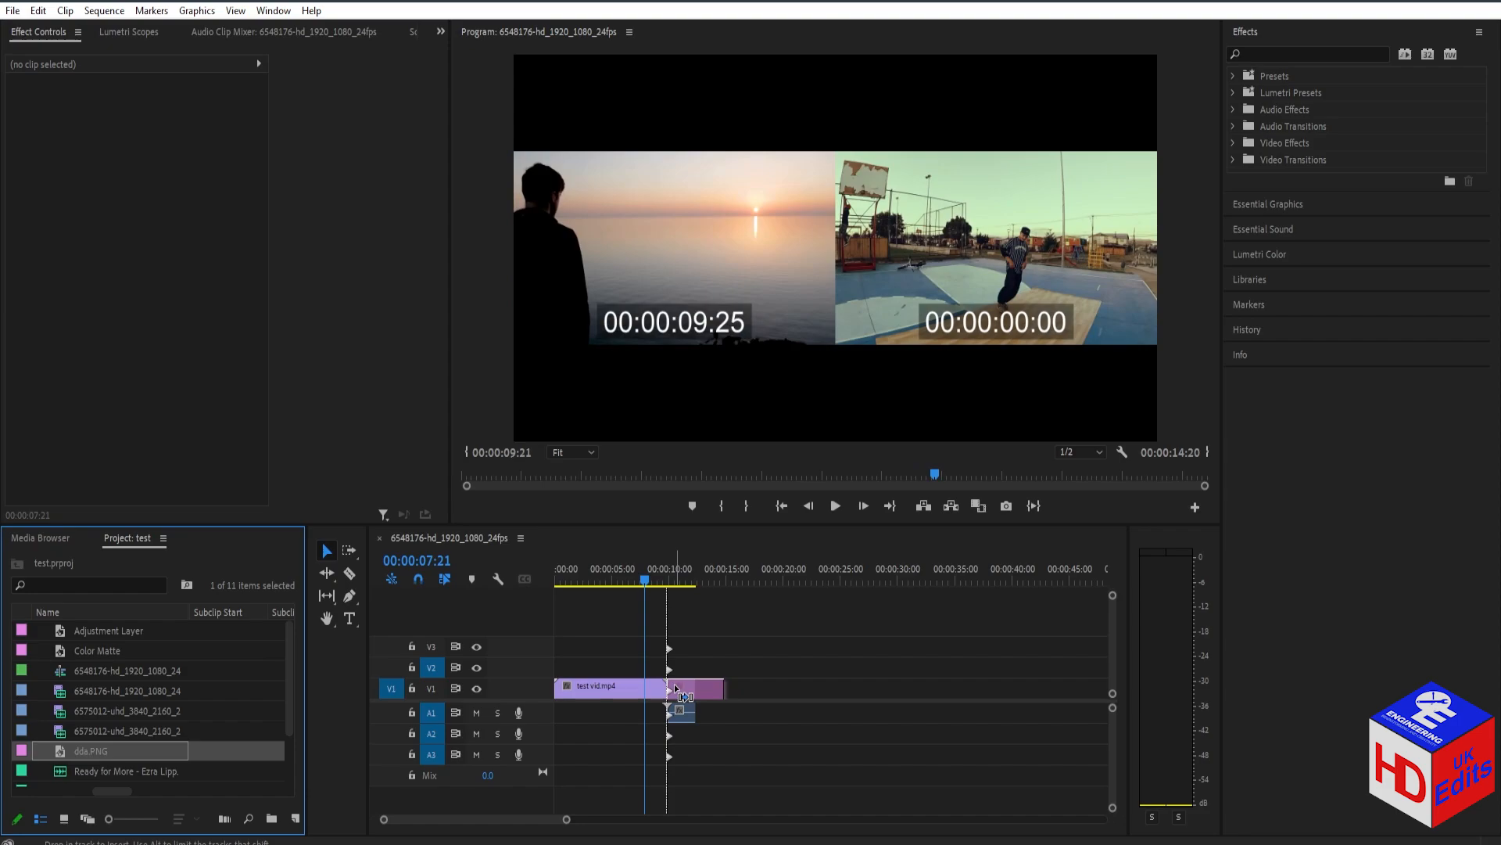
Step: Place dds.PNG from the Project panel onto V1 after the existing clips
{"action": "left_click_drag", "start_coordinate": [91, 750], "coordinate": [704, 687]}
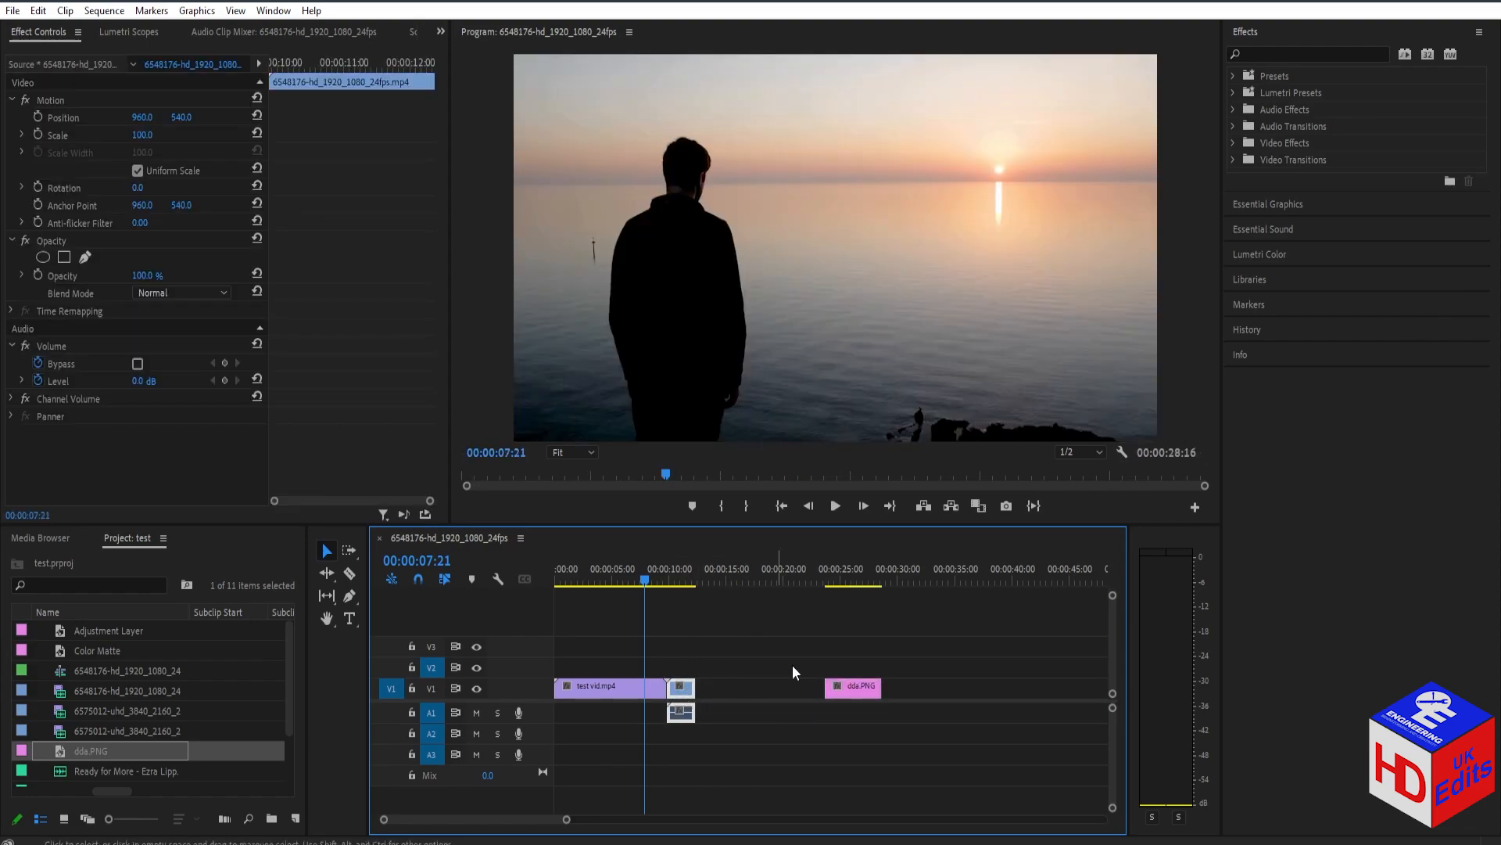
Step: Select the dds.PNG clip and Ctrl-drag it about a second earlier on V1
{"action": "left_click", "coordinate": [851, 686]}
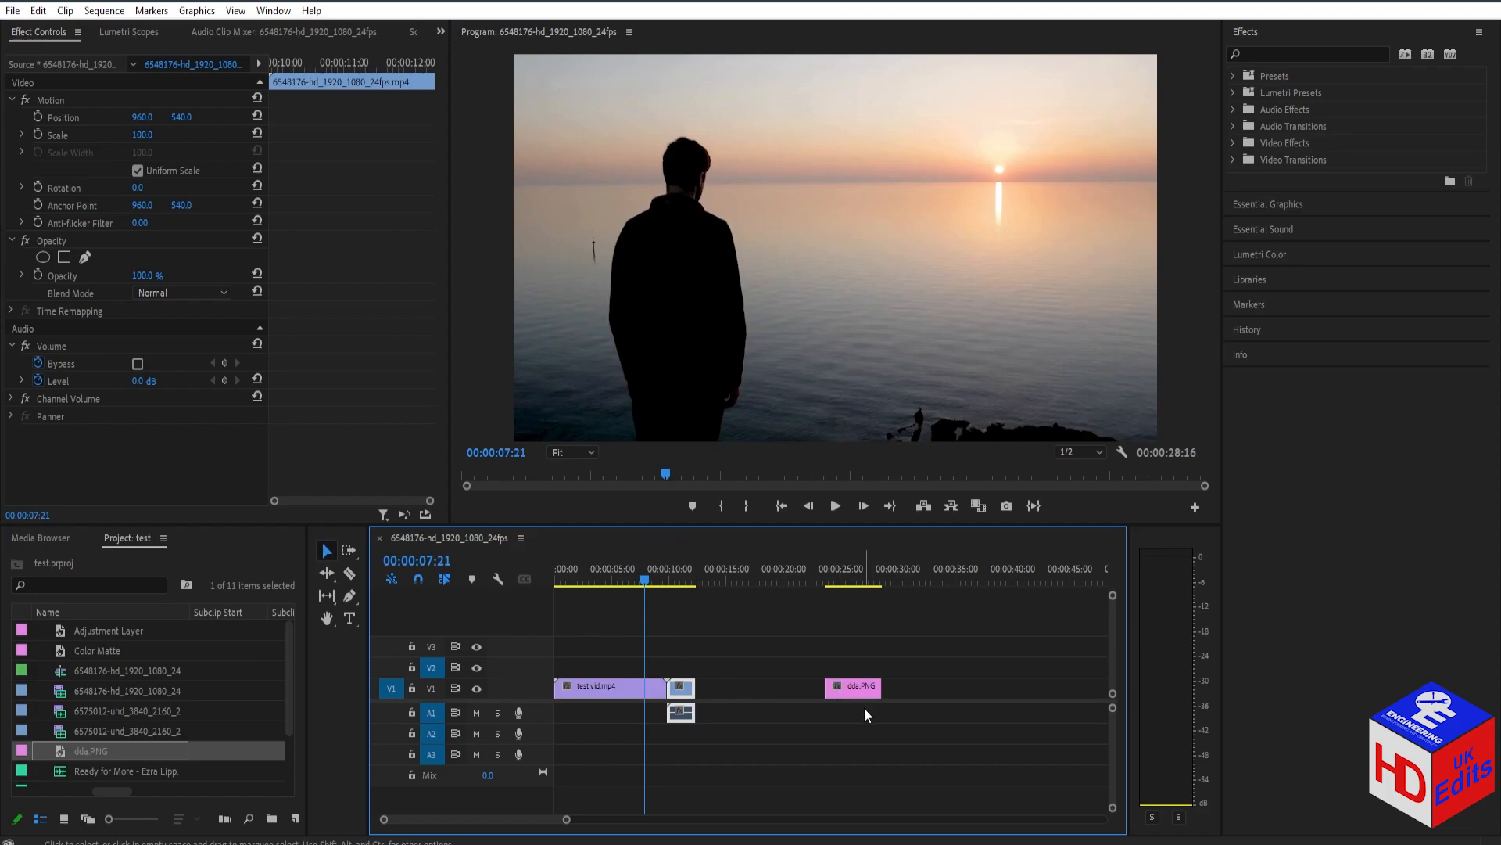
{"action": "left_click_drag", "start_coordinate": [851, 686], "coordinate": [834, 687]}
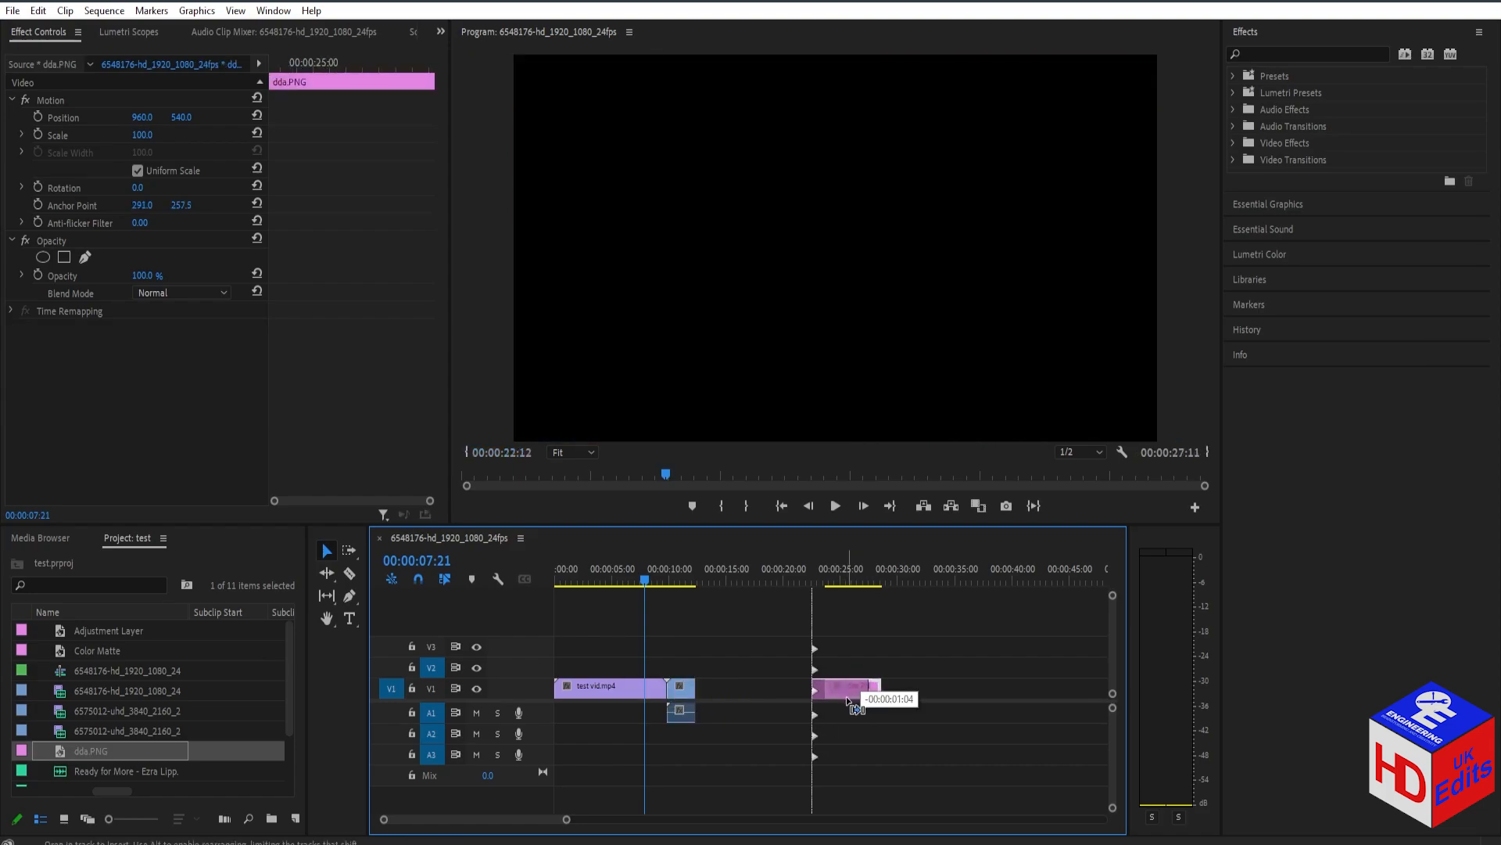